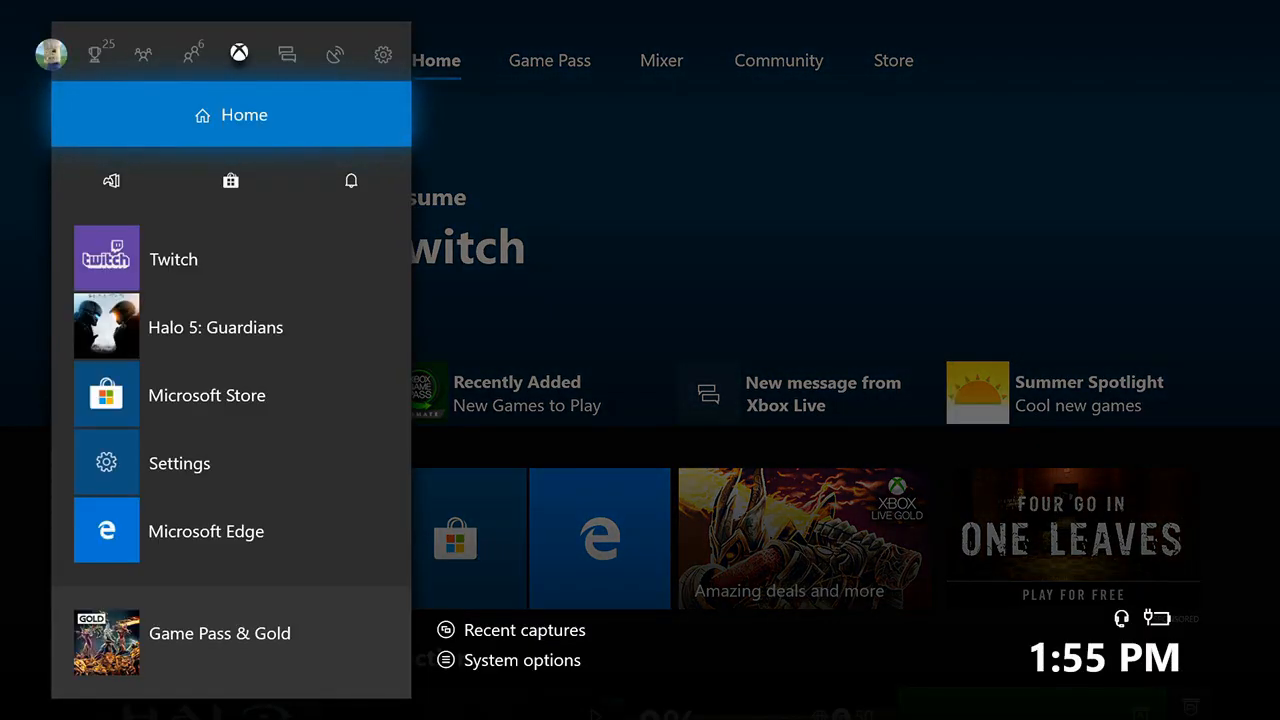
# Step: Close the guide and switch to the dashboard's Store tab with featured games
pyautogui.click(335, 54)
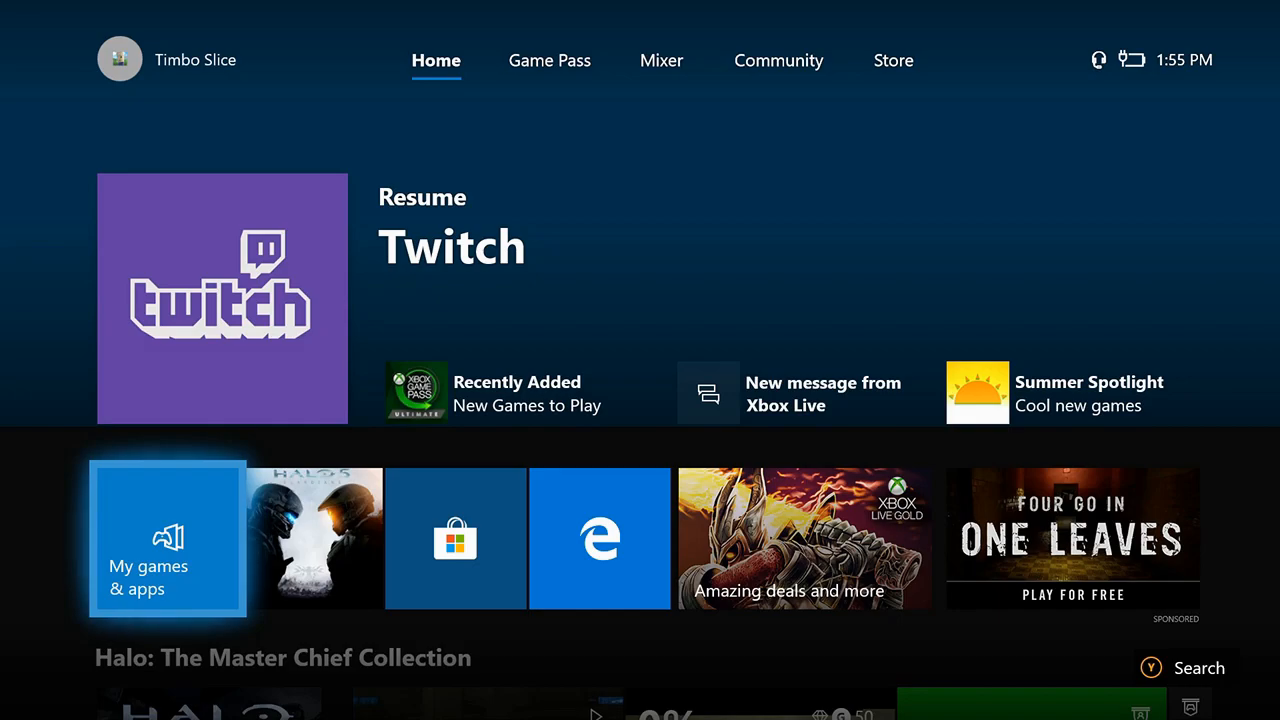
pyautogui.click(893, 60)
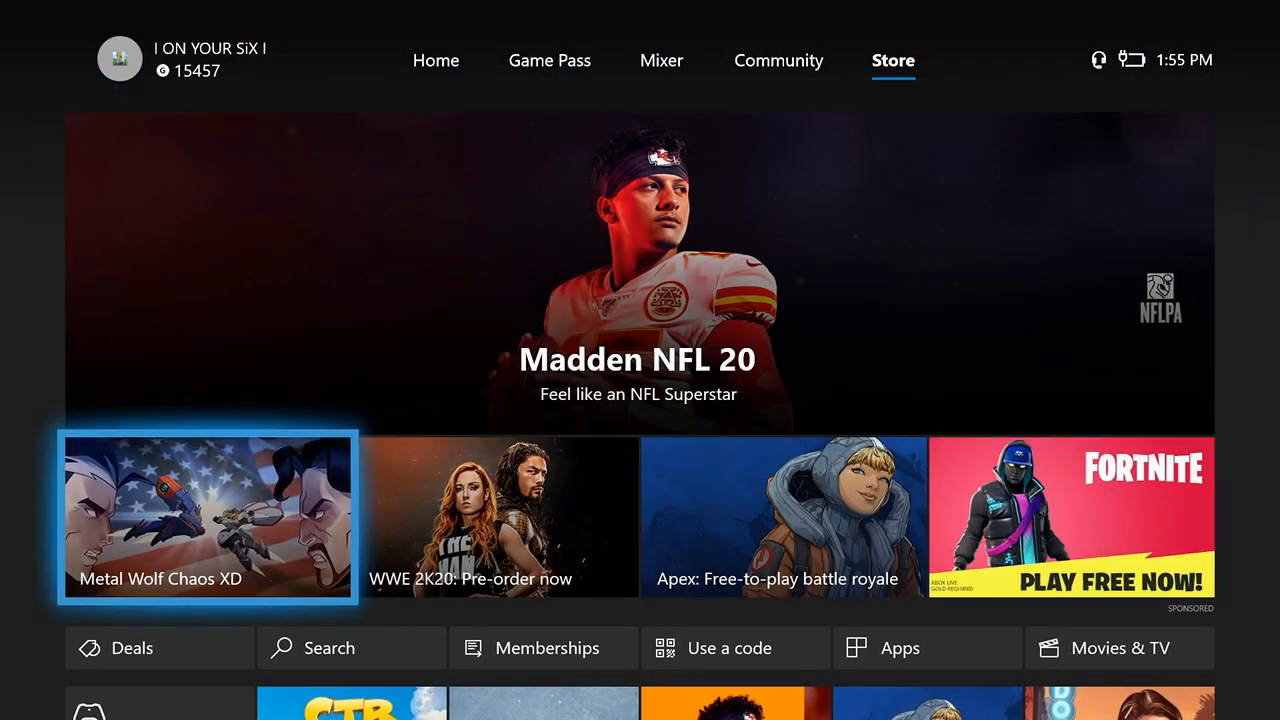
# Step: Search the Store for 'twitch' and open the installed Twitch app's product page
pyautogui.click(329, 647)
pyautogui.write('t')
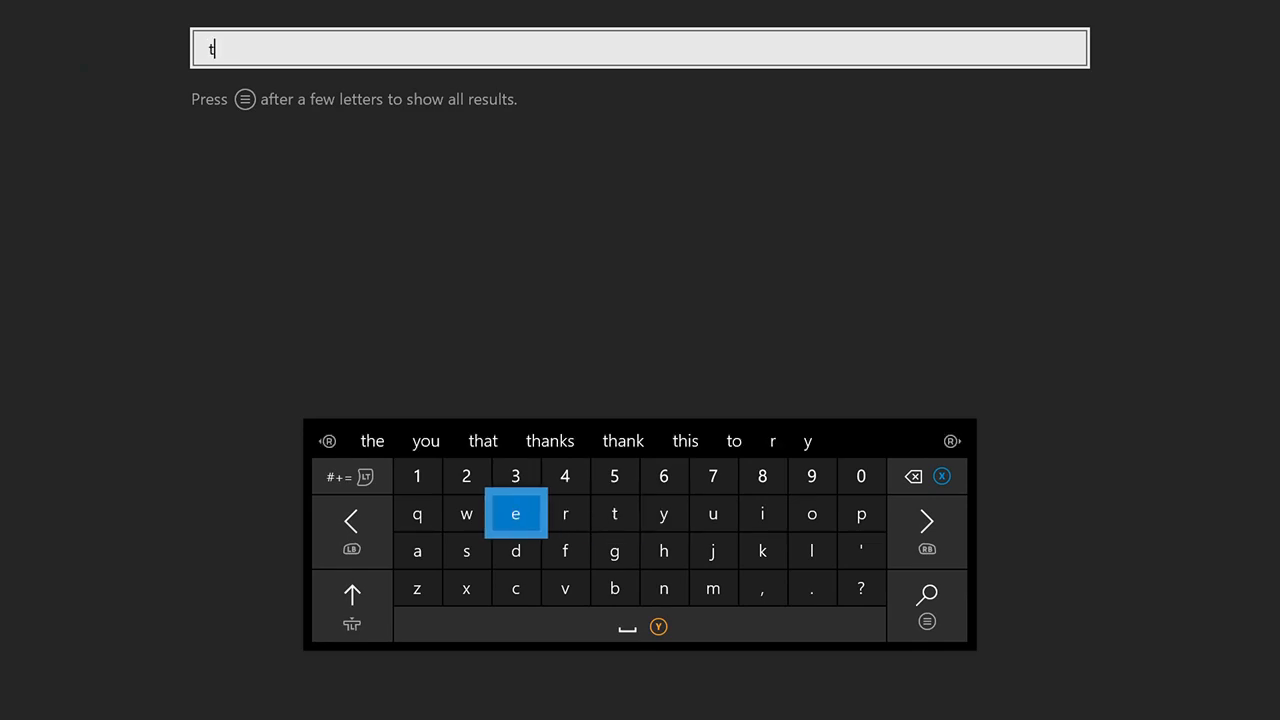
pyautogui.click(465, 513)
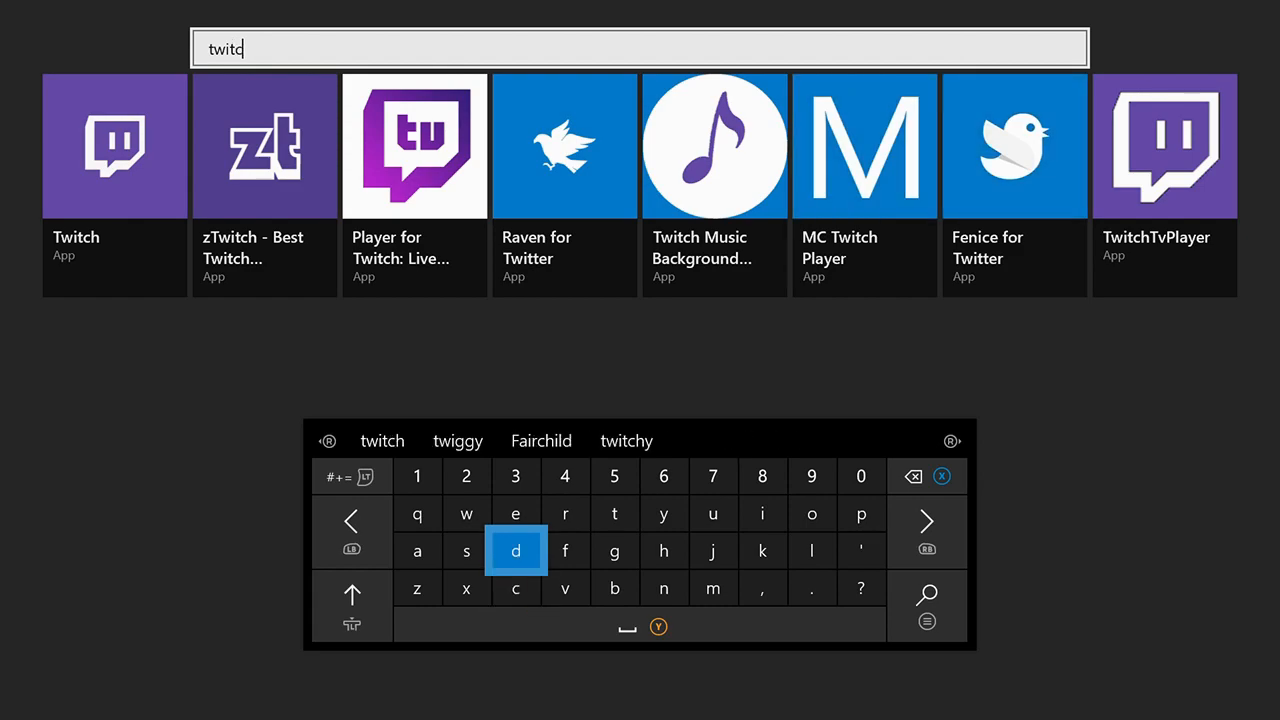
pyautogui.click(663, 551)
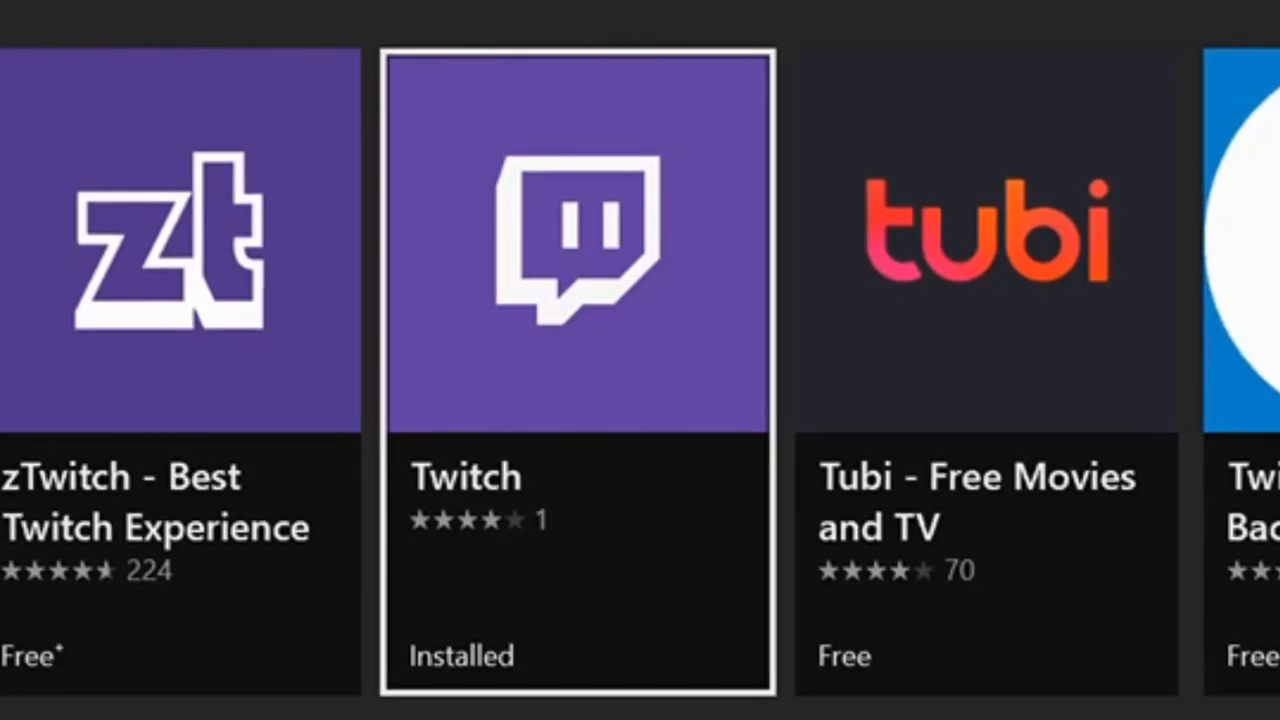
pyautogui.click(576, 250)
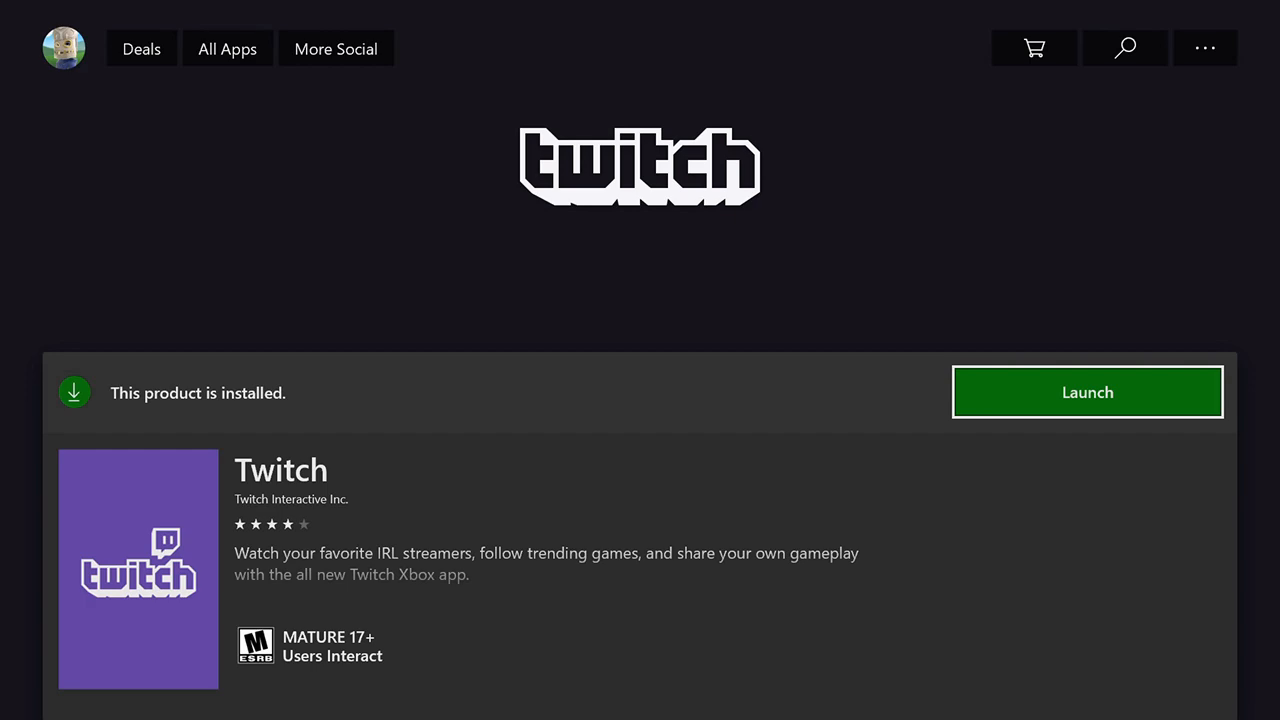
# Step: Launch Twitch and go to the BROADCAST settings, showing Broadcast Bar Position options
pyautogui.click(1087, 391)
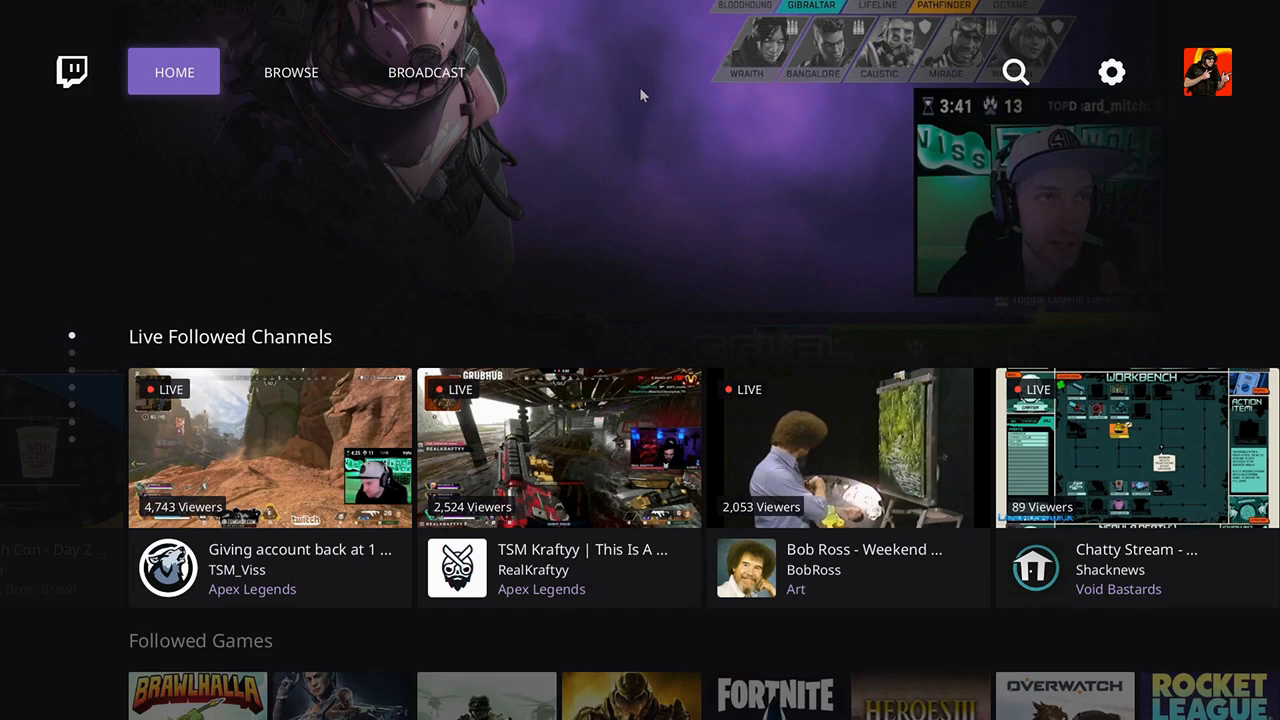
pyautogui.click(427, 72)
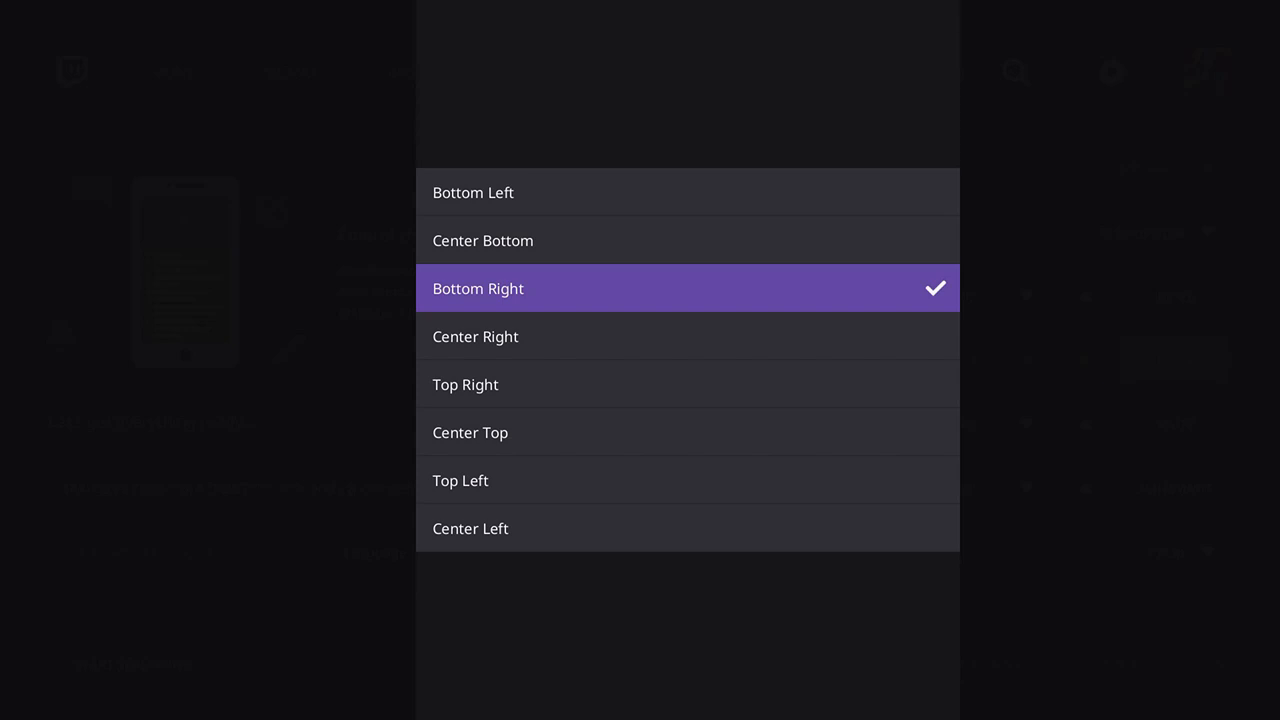
# Step: Keep the bar Bottom Right, set microphone and party chat to 100, game volume to 90
pyautogui.click(478, 288)
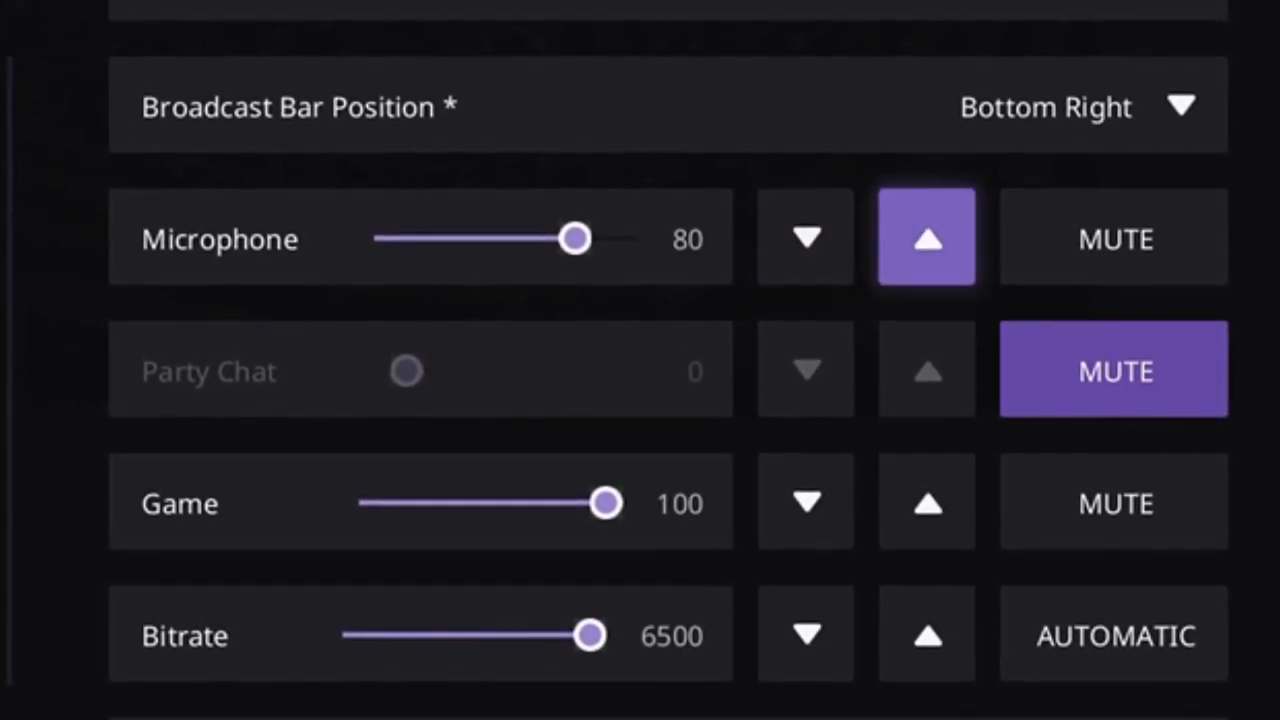
pyautogui.click(925, 237)
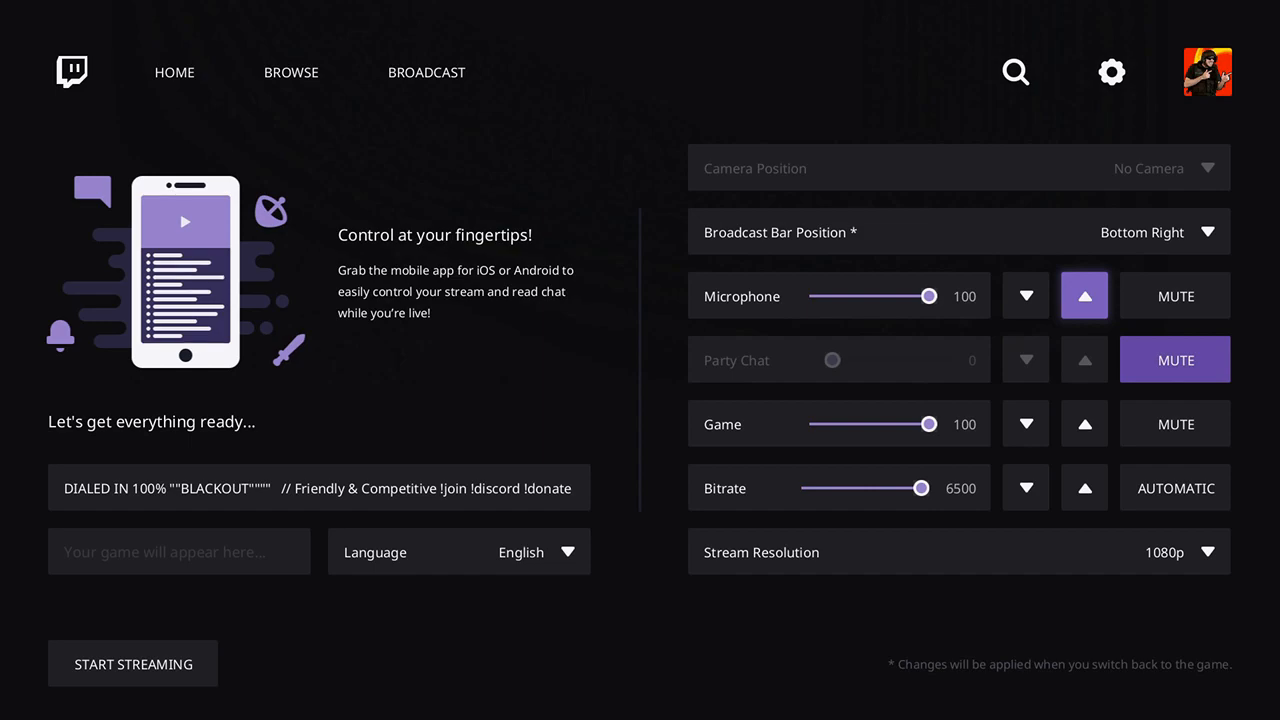
pyautogui.click(1175, 359)
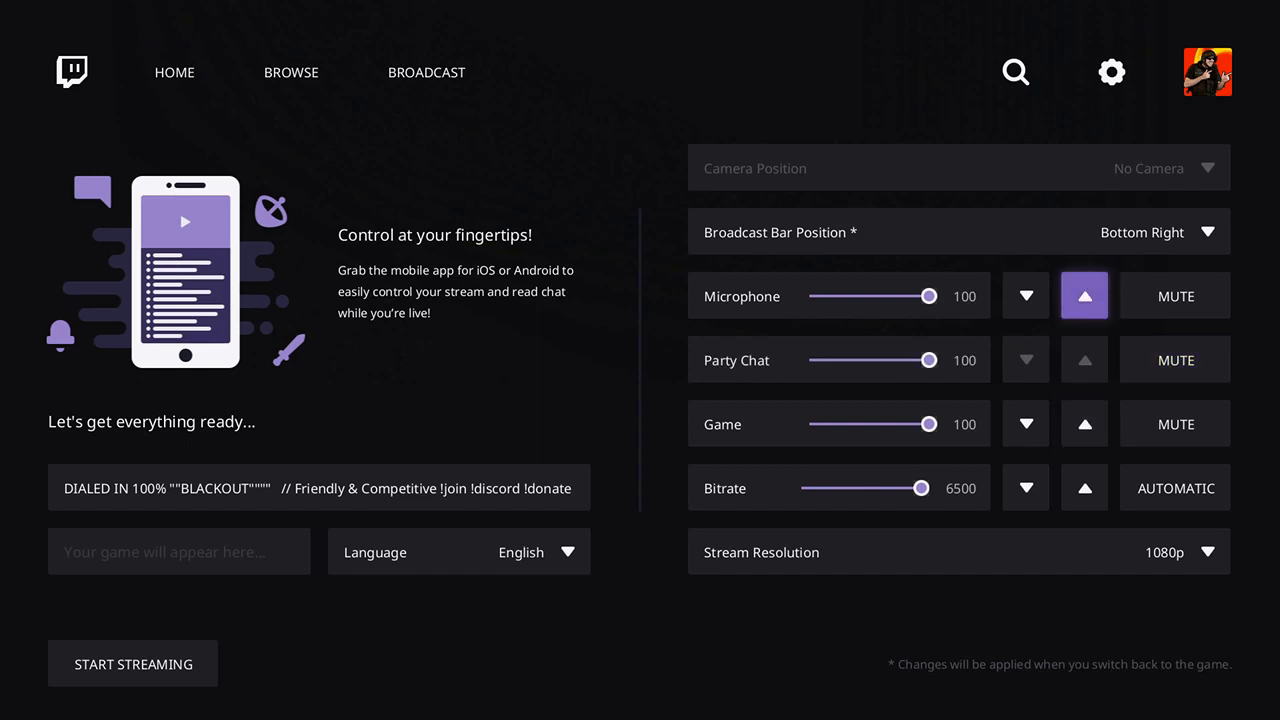
pyautogui.click(1175, 360)
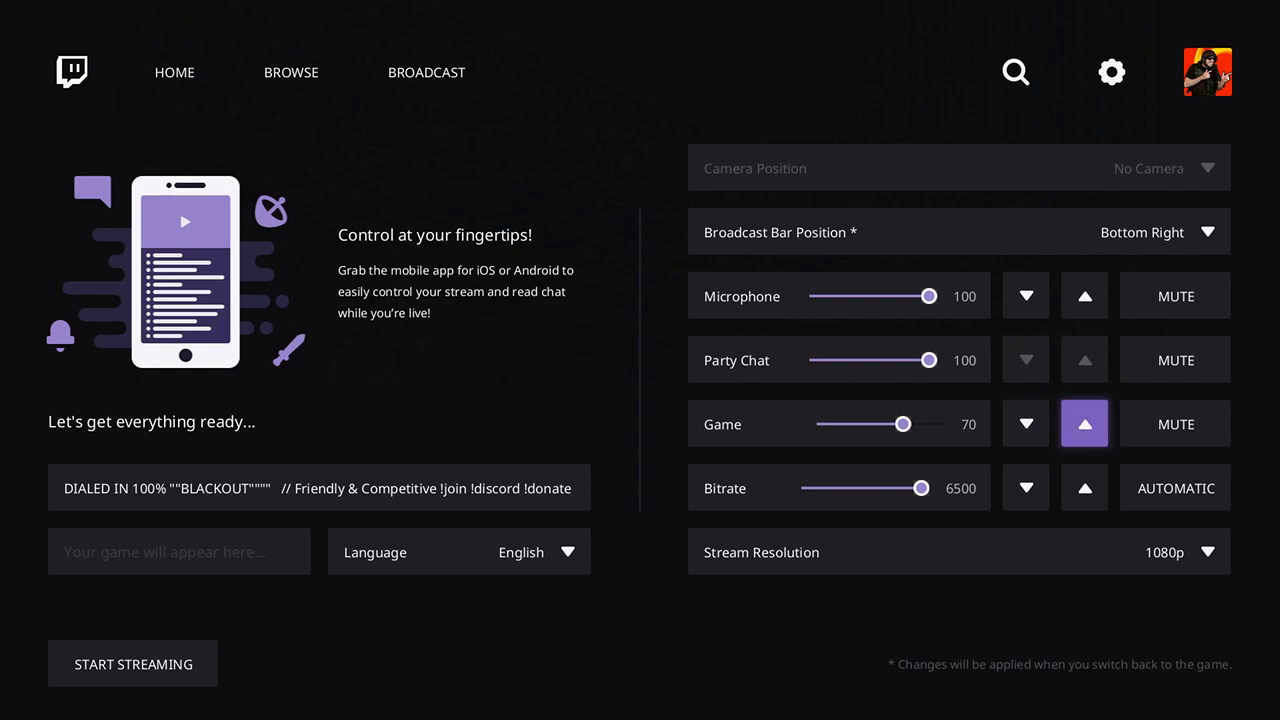
pyautogui.click(1084, 423)
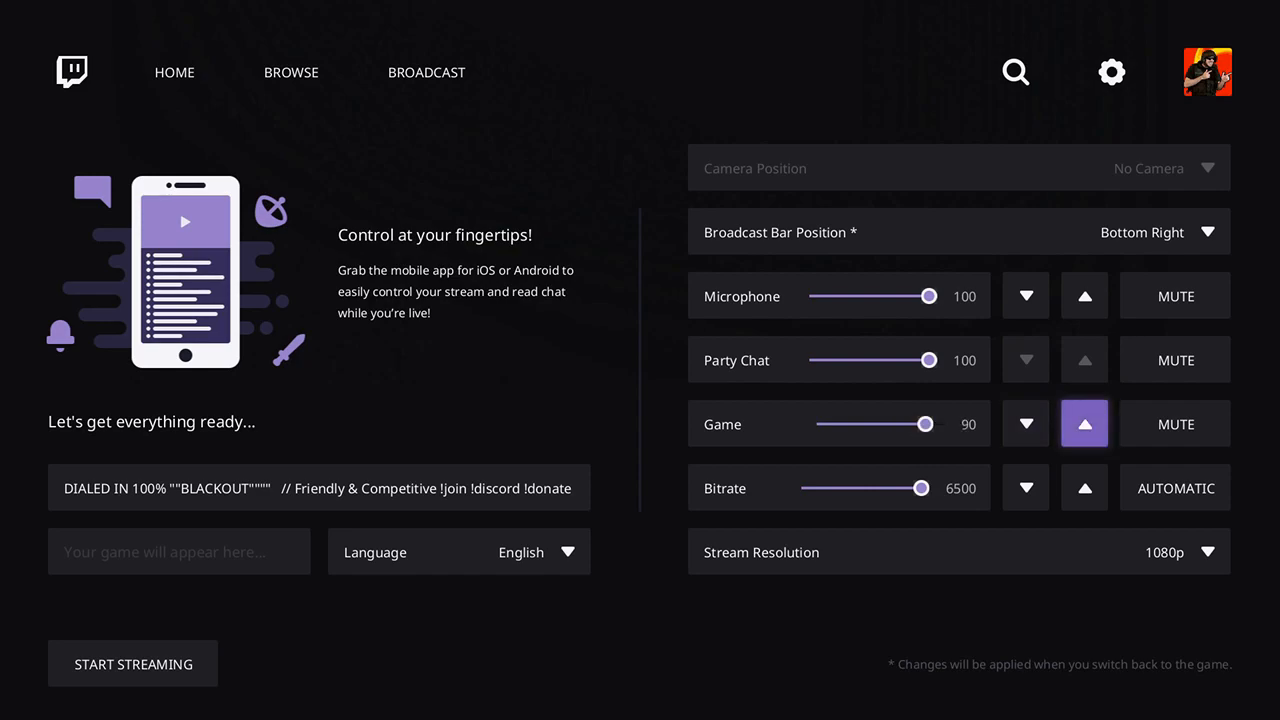
pyautogui.click(1084, 423)
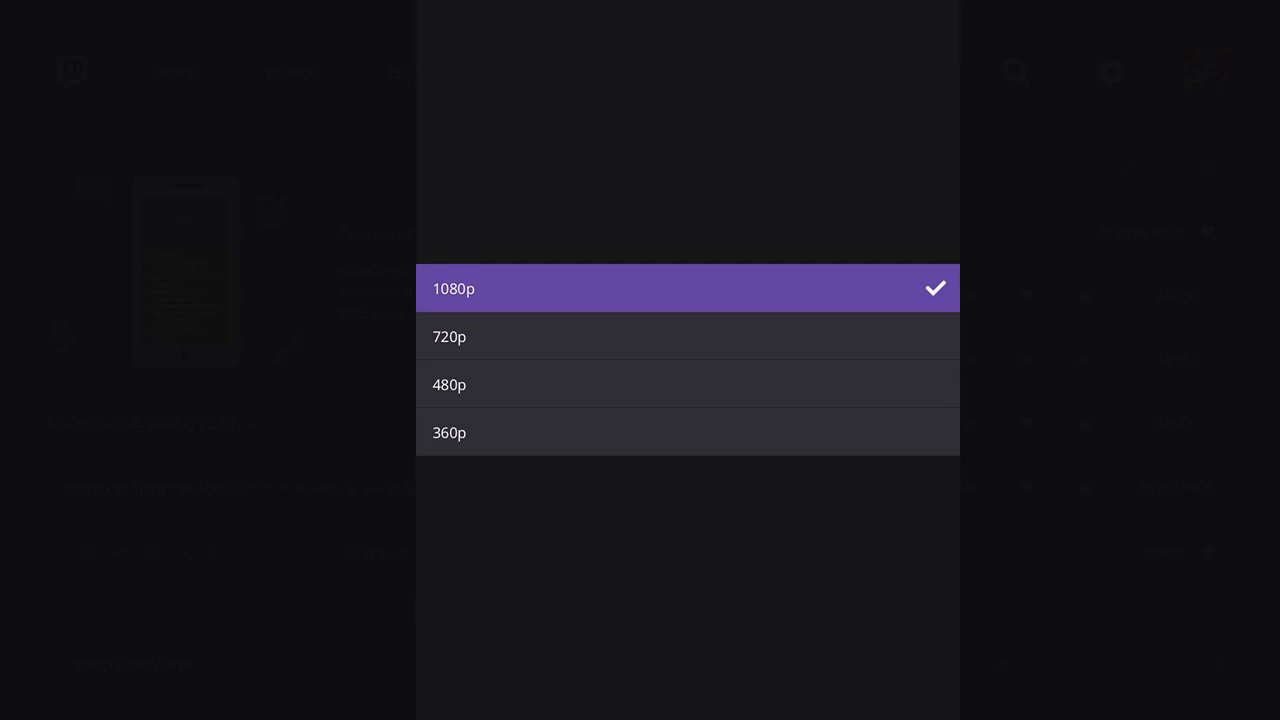
# Step: Keep stream resolution at 1080p and begin editing the stream title
pyautogui.click(453, 288)
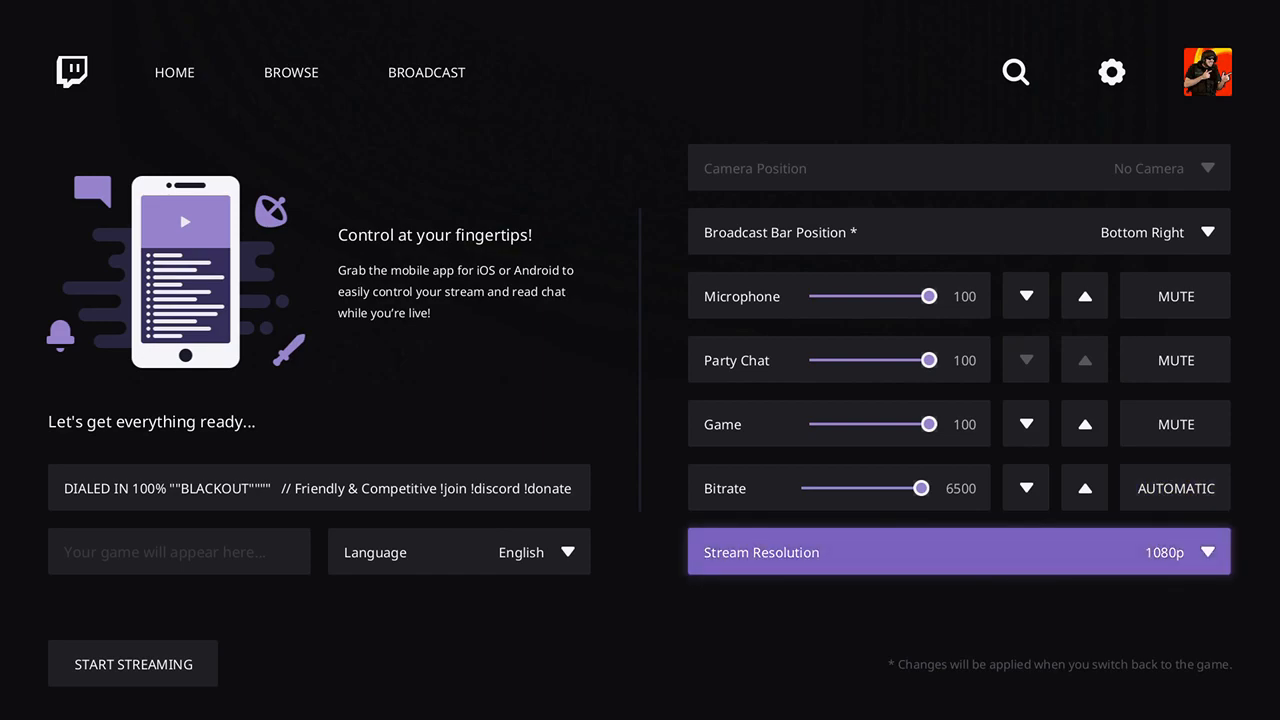
pyautogui.click(458, 552)
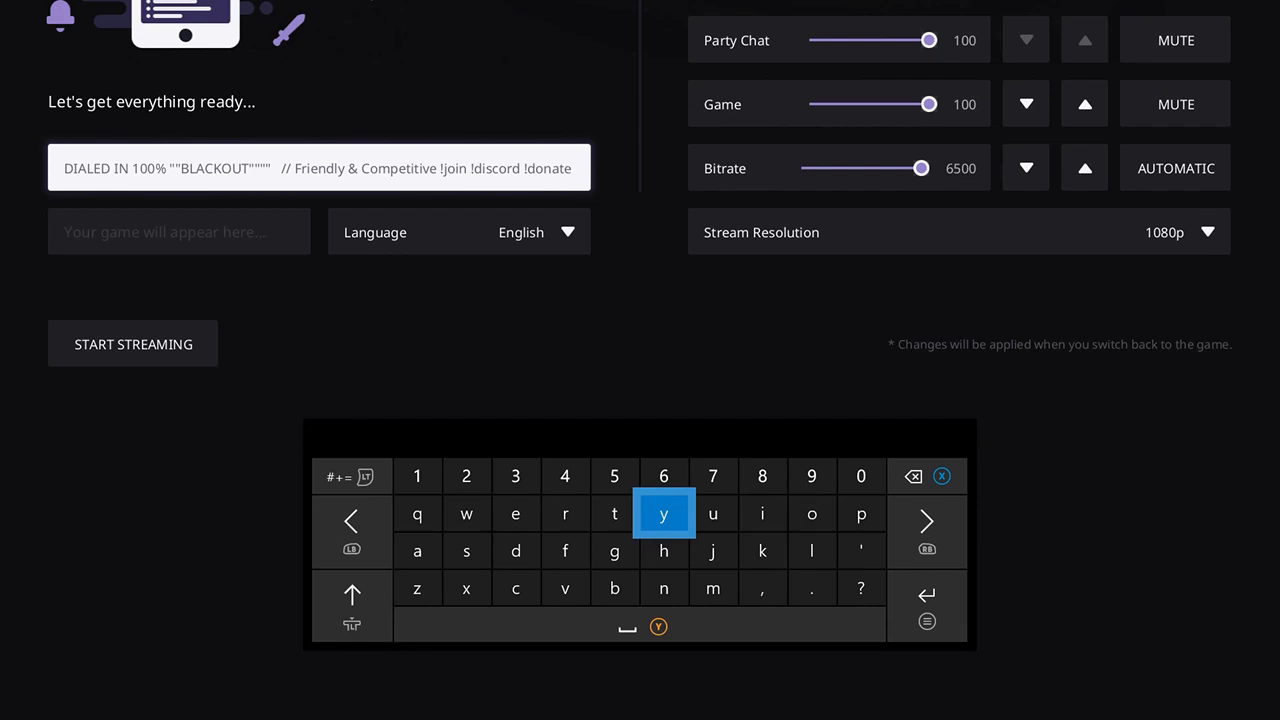
# Step: Change the title ending to 'call of duty': "DIALED IN 100% "BLACKOUT" // call of duty"
pyautogui.press('backspace')
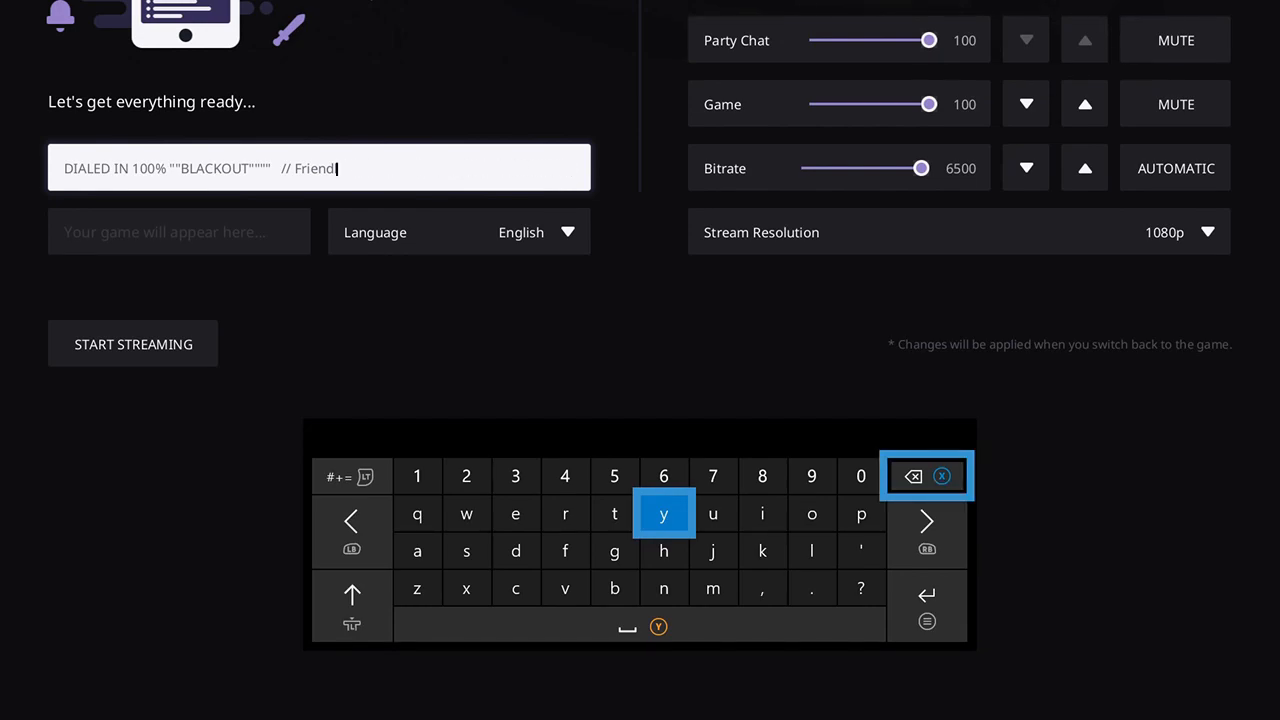
pyautogui.click(911, 476)
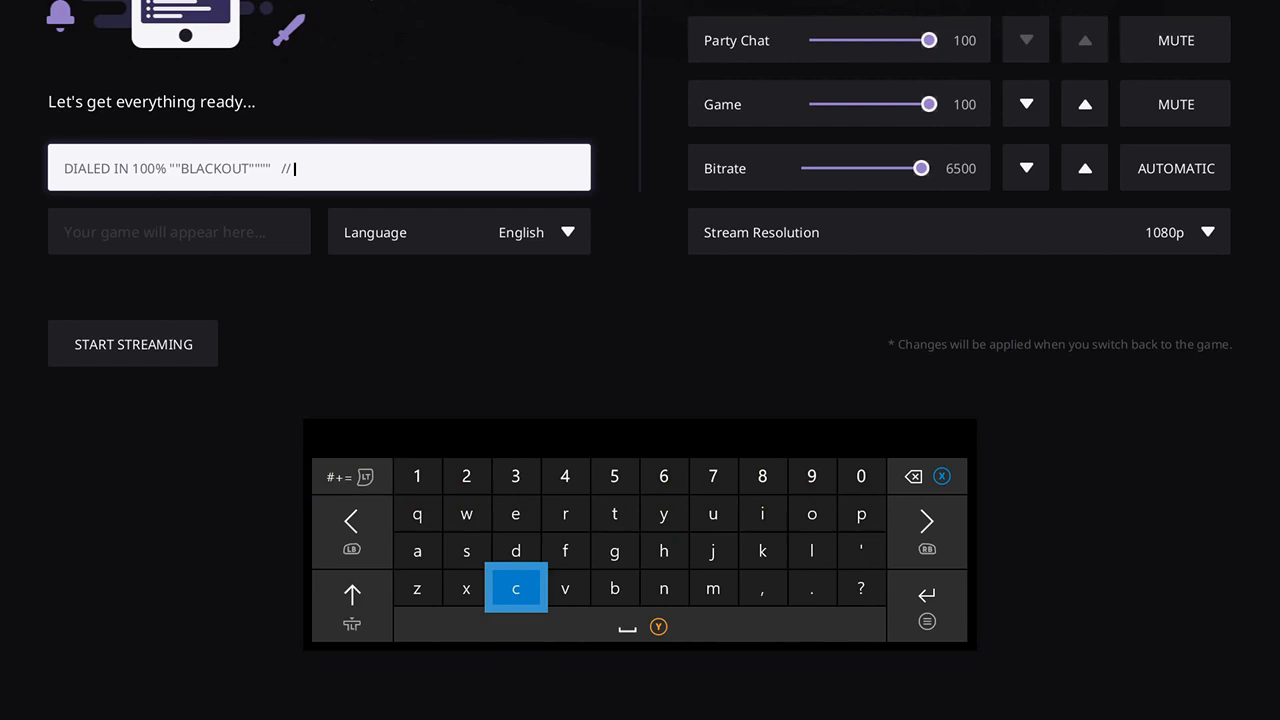
pyautogui.write('call of duty')
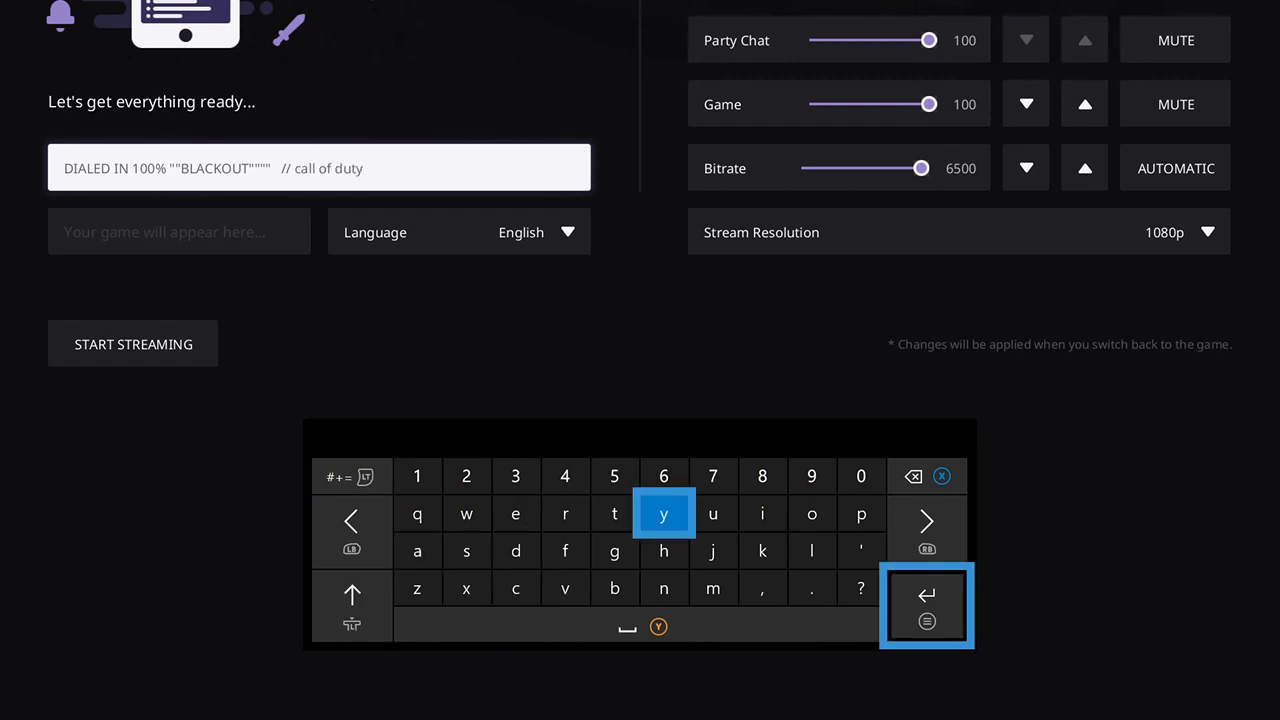
pyautogui.click(926, 605)
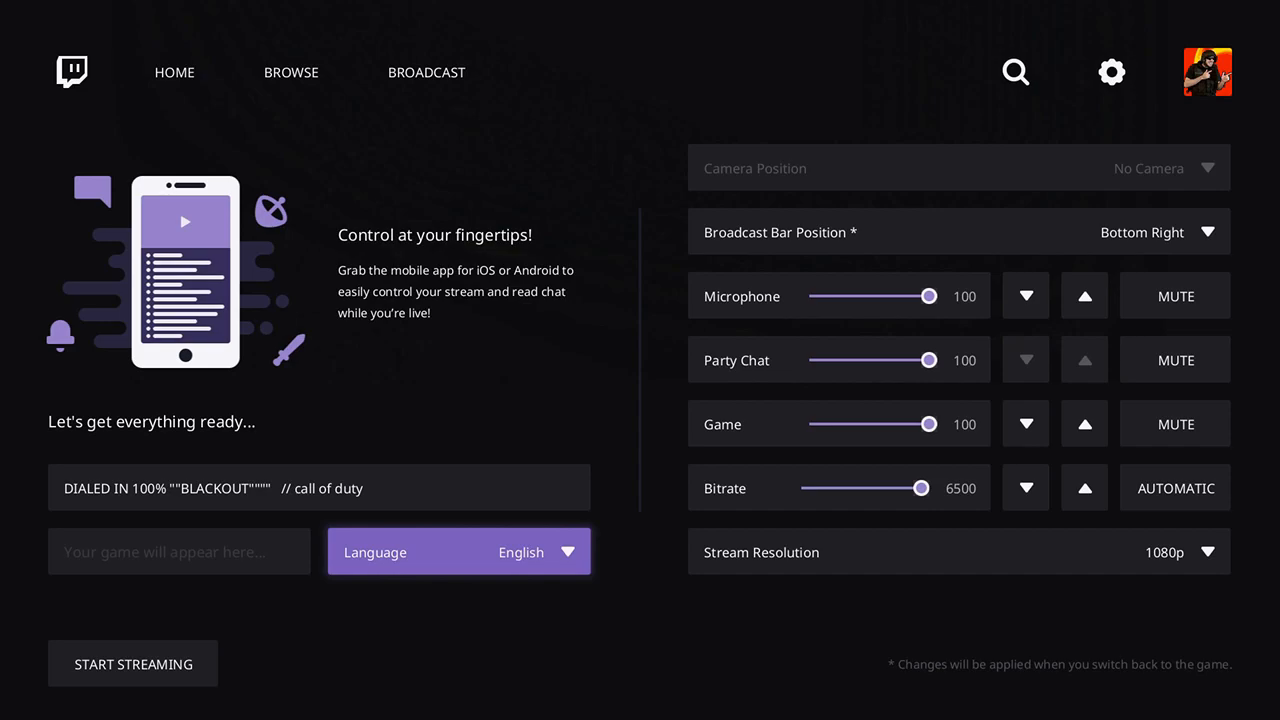
# Step: Start streaming live to twitch.tv/yoursixstudios with Halo 5: Guardians as the game
pyautogui.press('xbox')
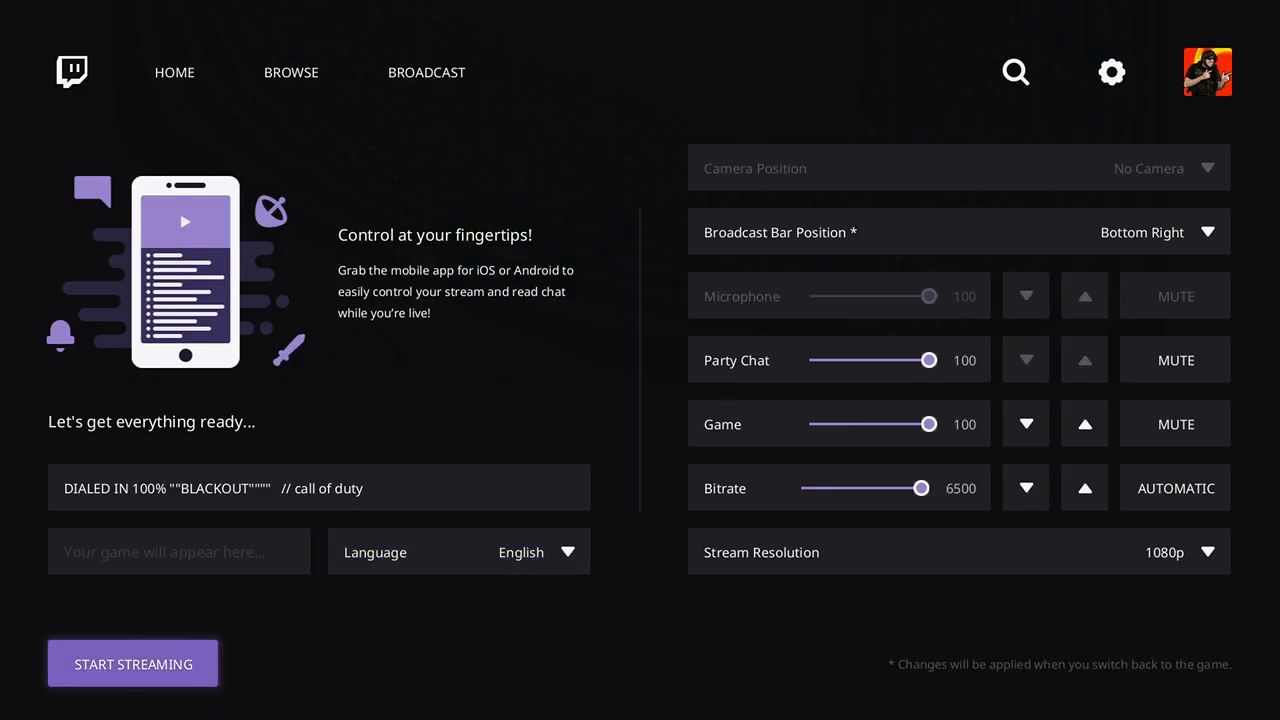
pyautogui.press('xbox')
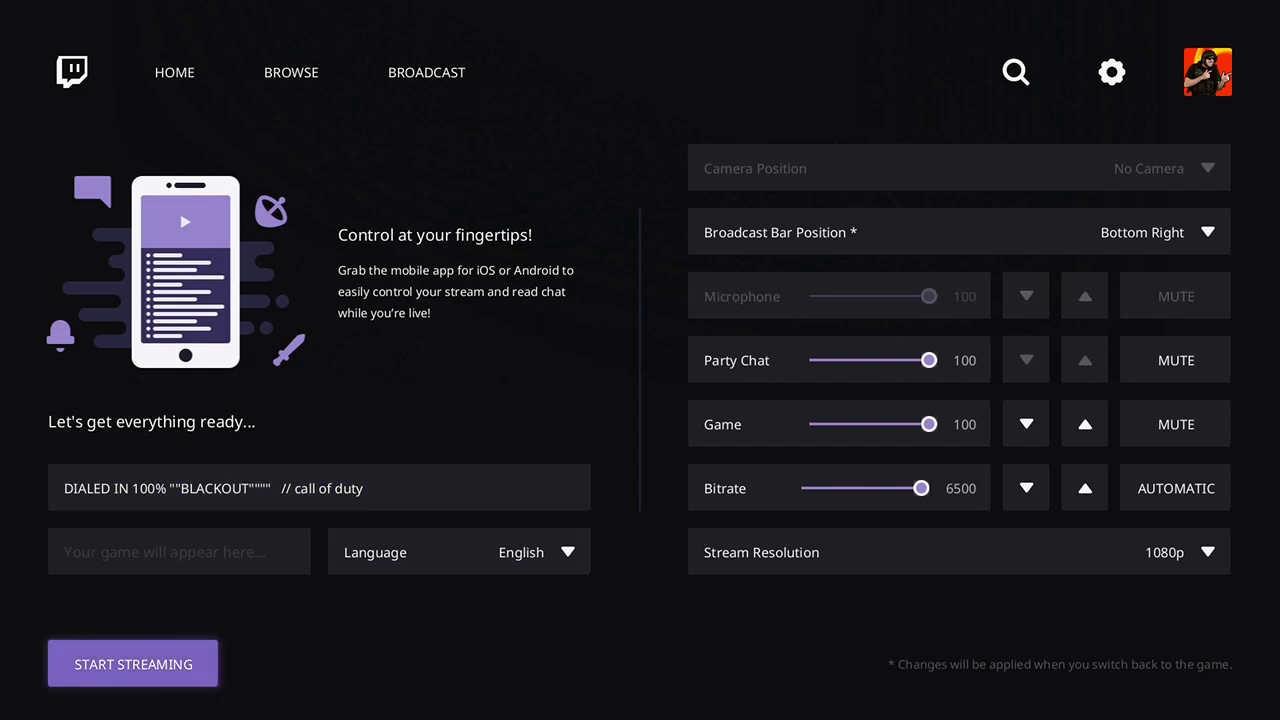
pyautogui.click(133, 663)
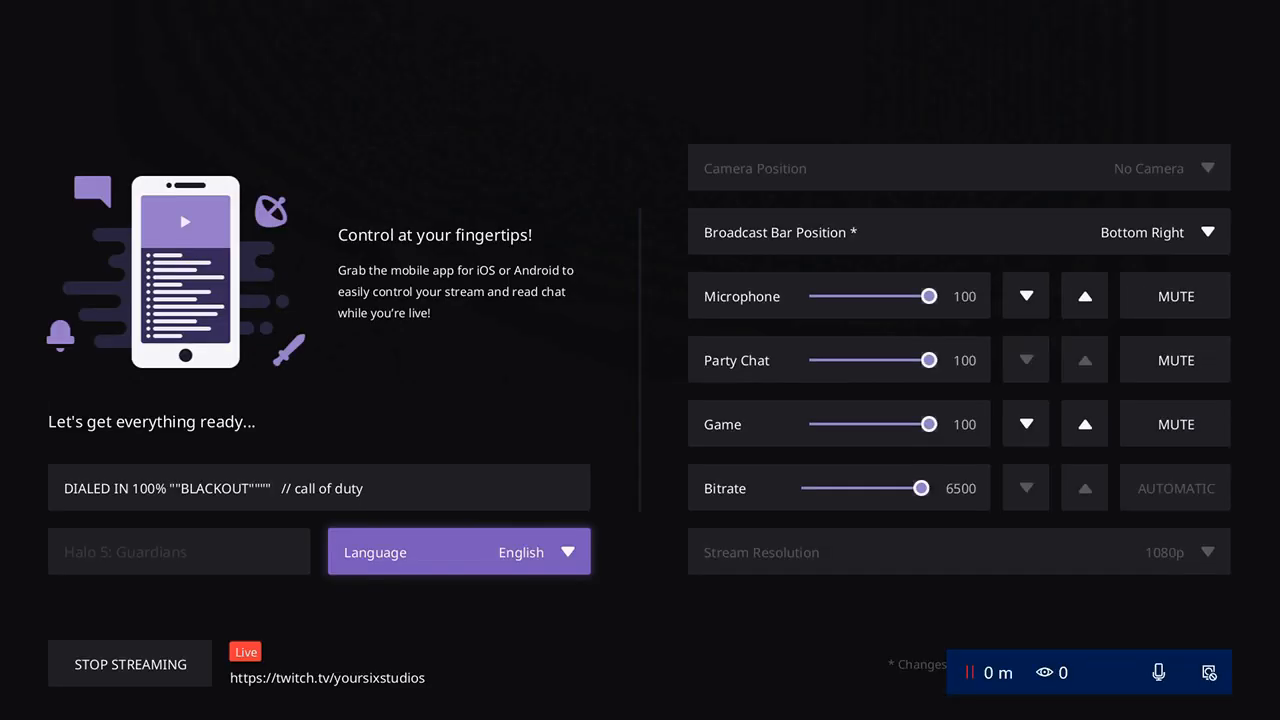
pyautogui.press('xbox')
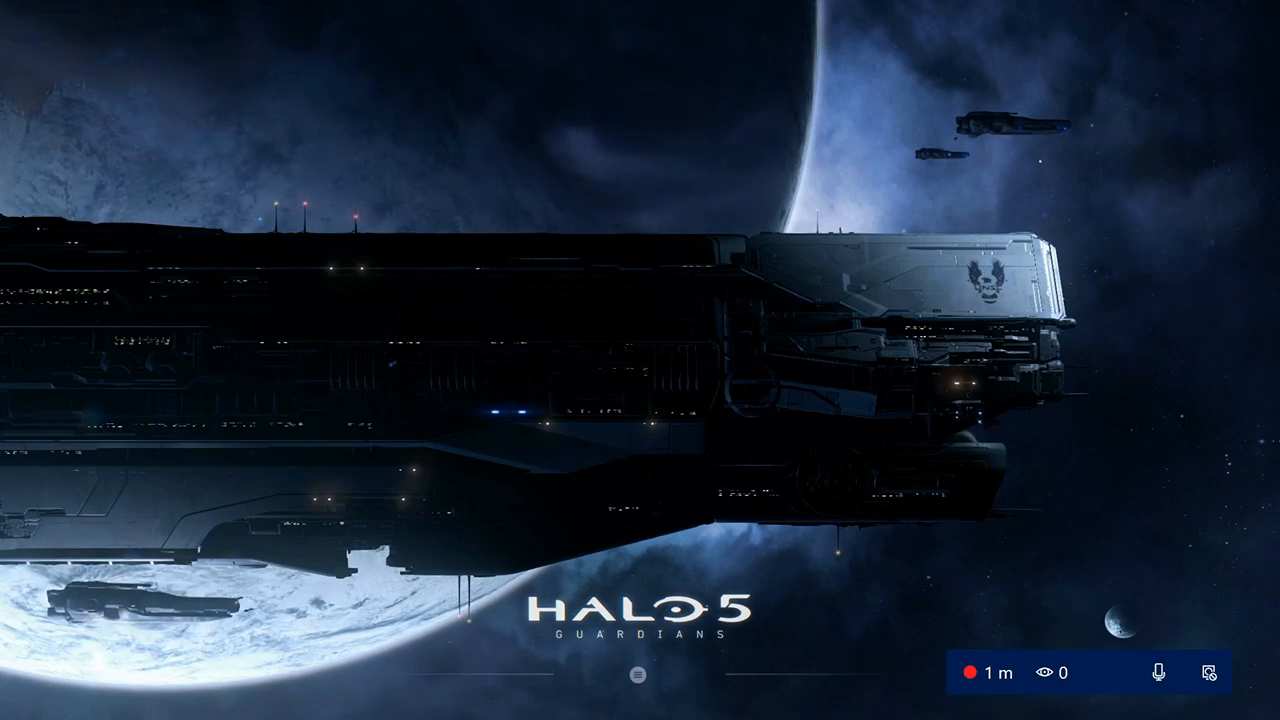
pyautogui.press('xbox')
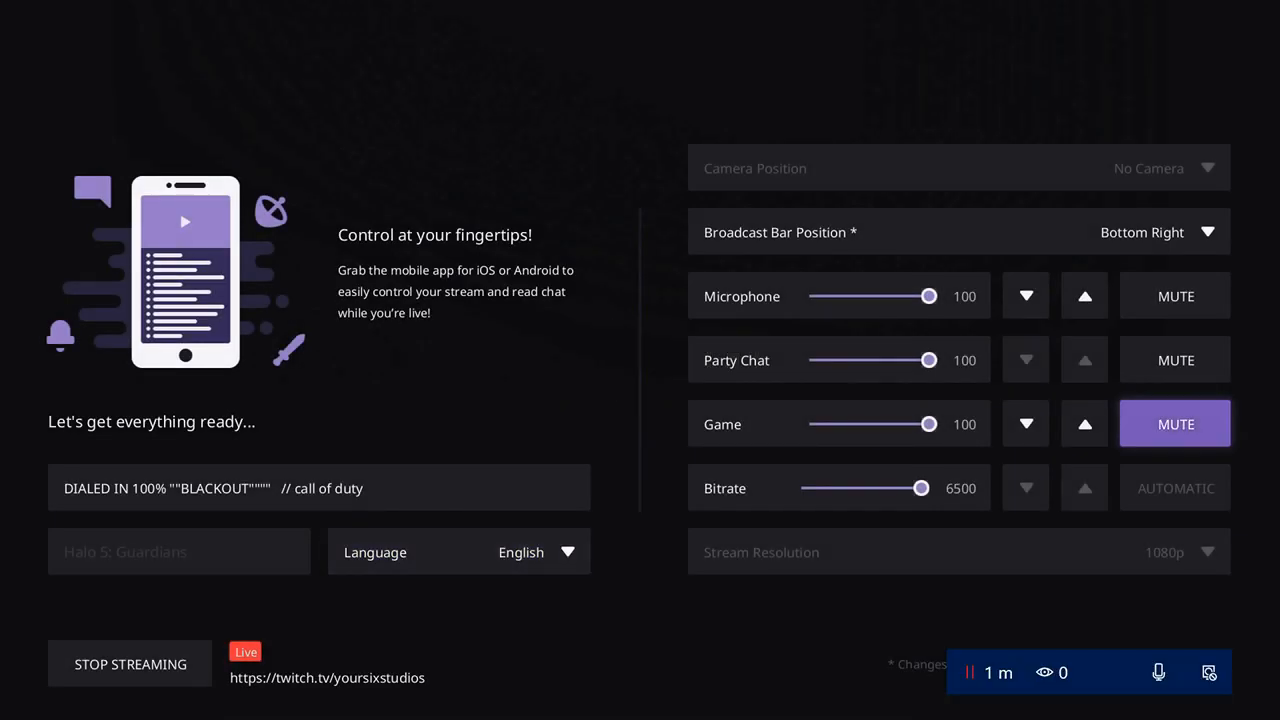
pyautogui.click(1175, 360)
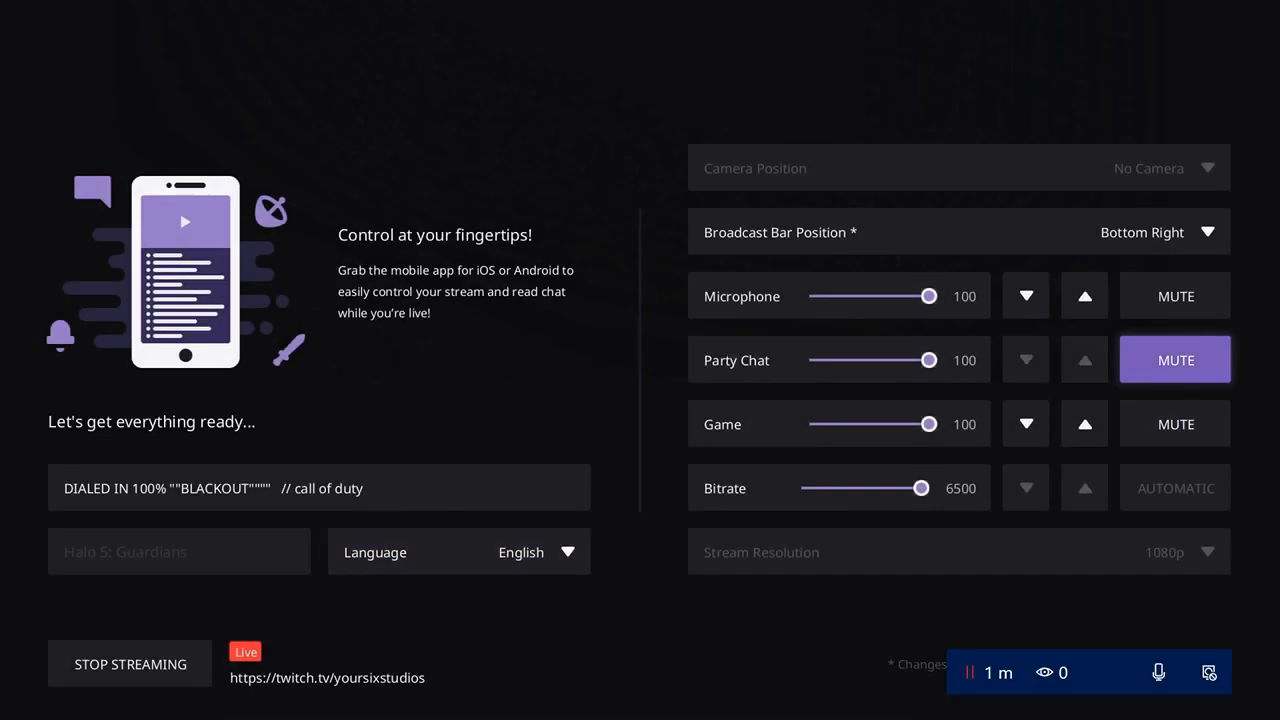
pyautogui.click(1176, 360)
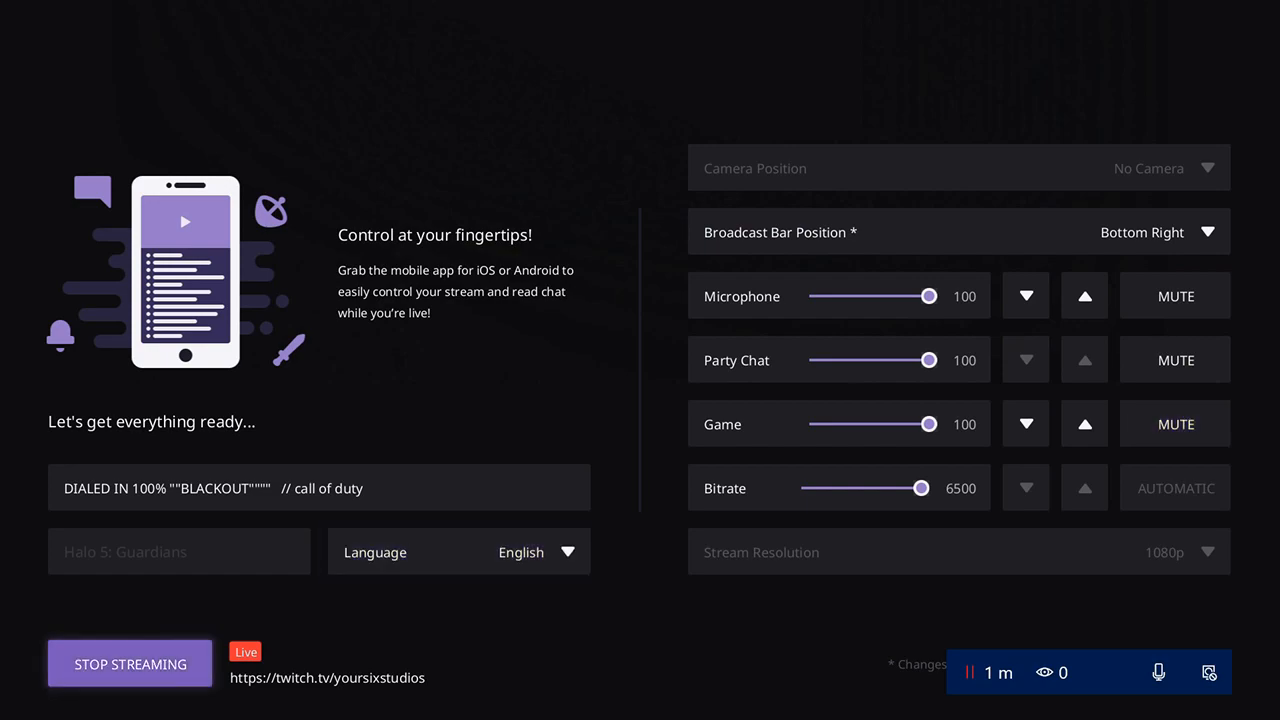